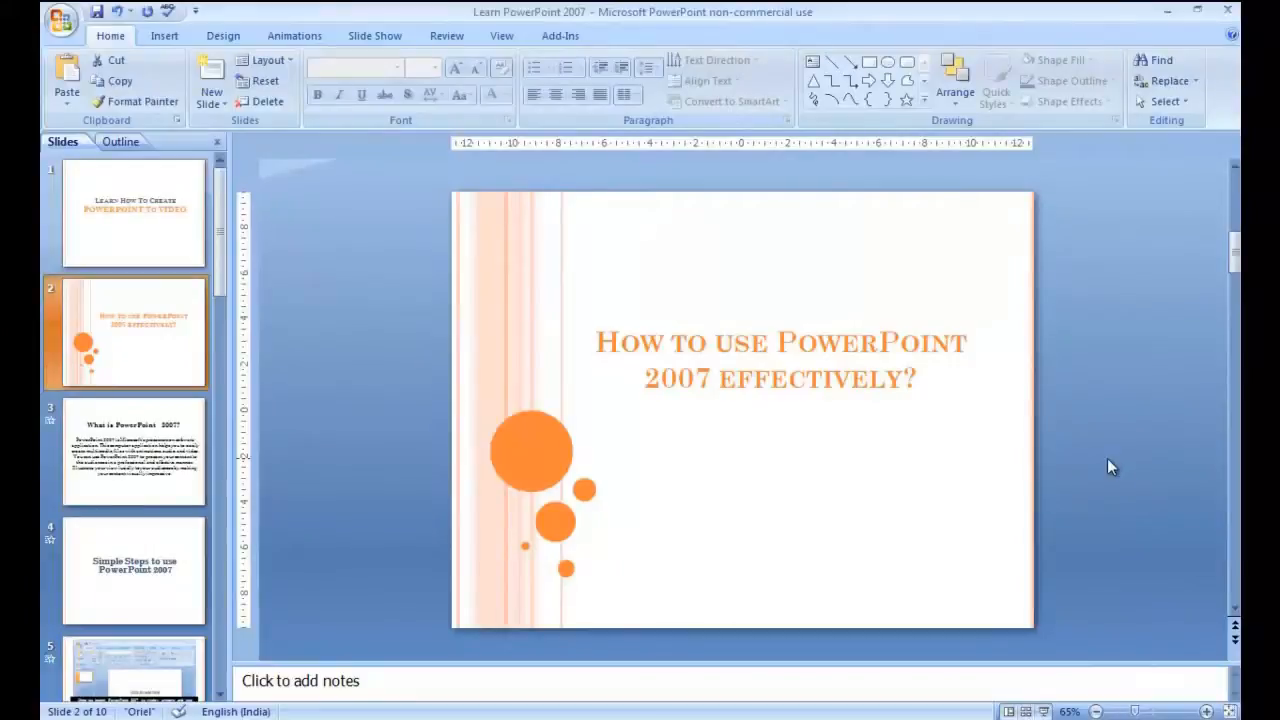
mouse_move(1108, 472)
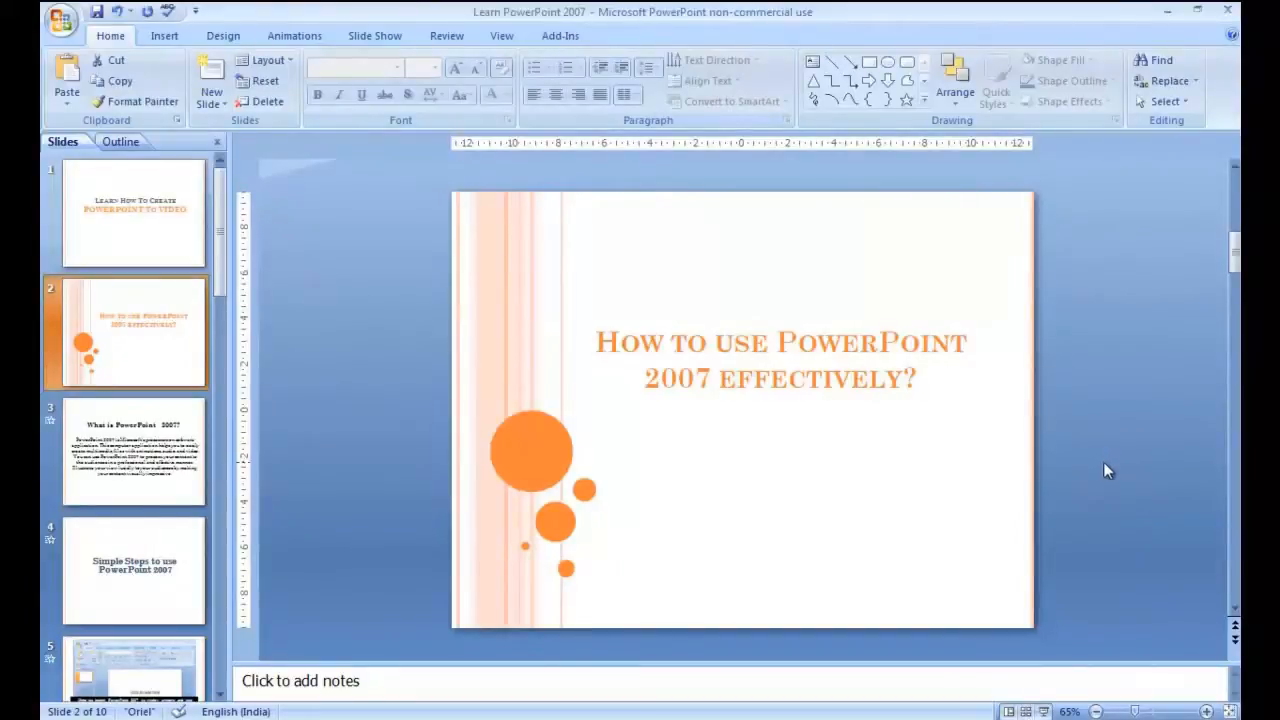
mouse_move(1058, 432)
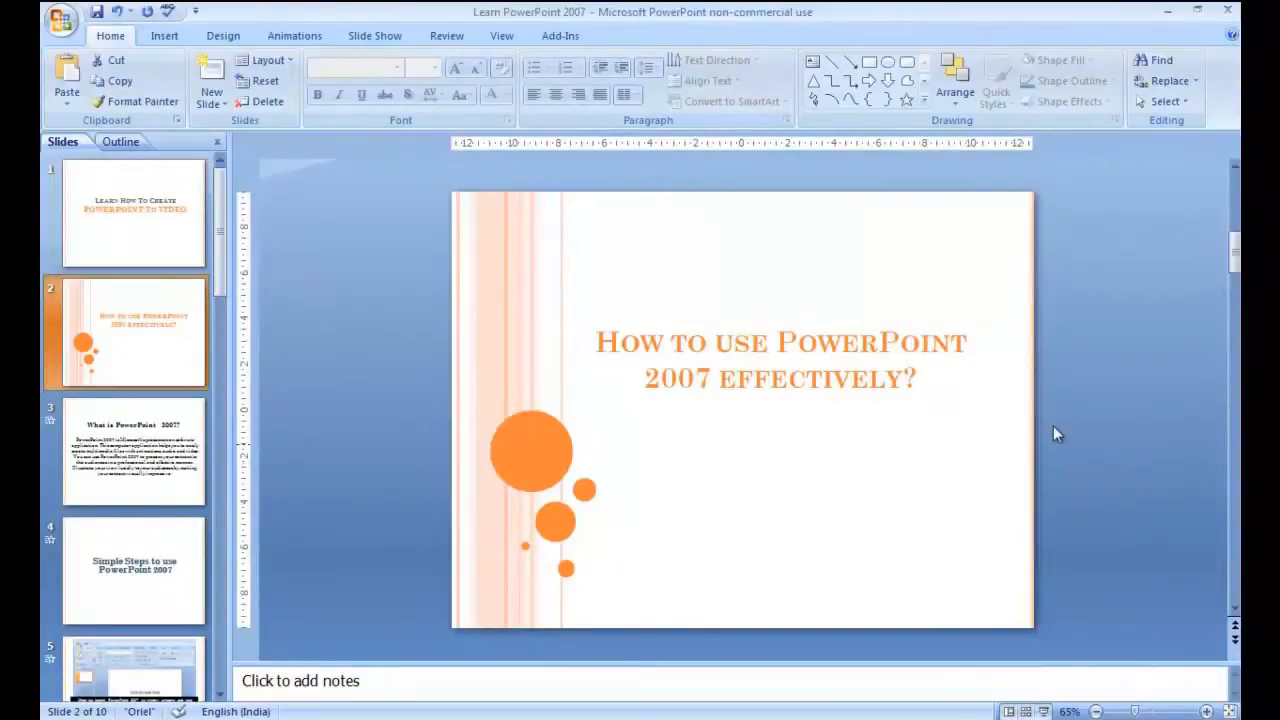
Step: Run Rehearse Timings through all ten slides and keep the recorded display times
left_click(374, 36)
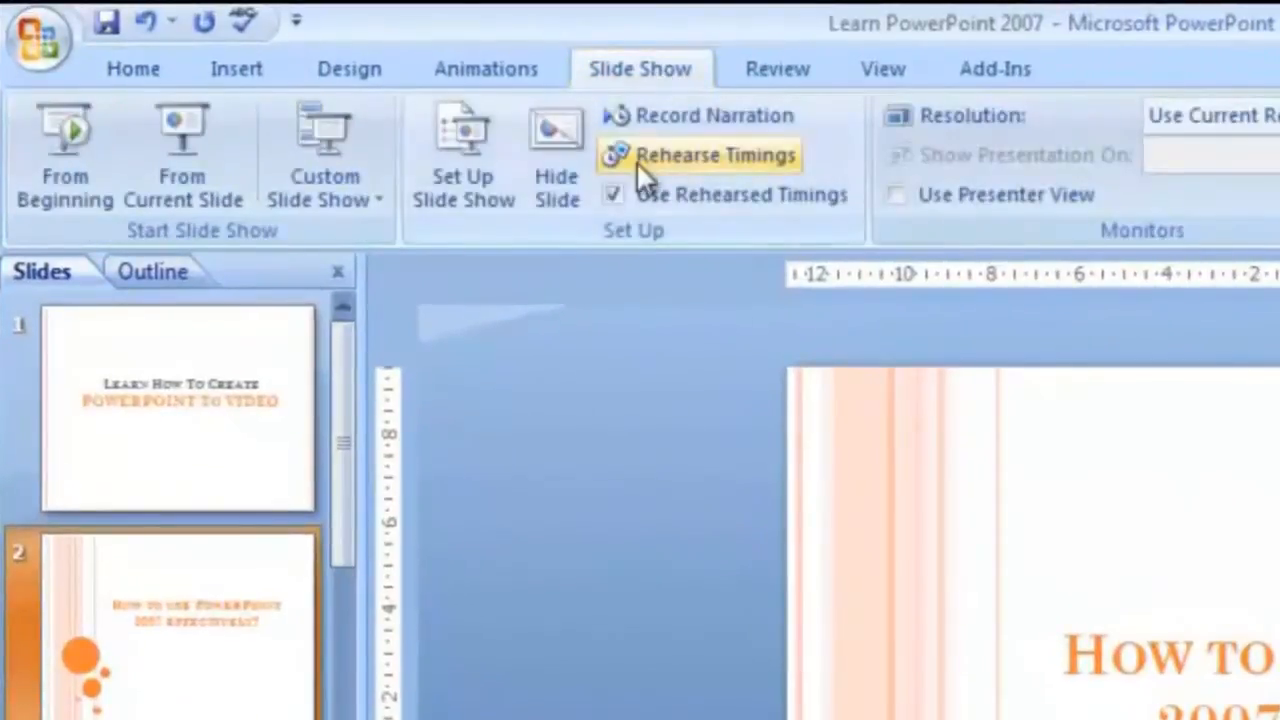
left_click(716, 156)
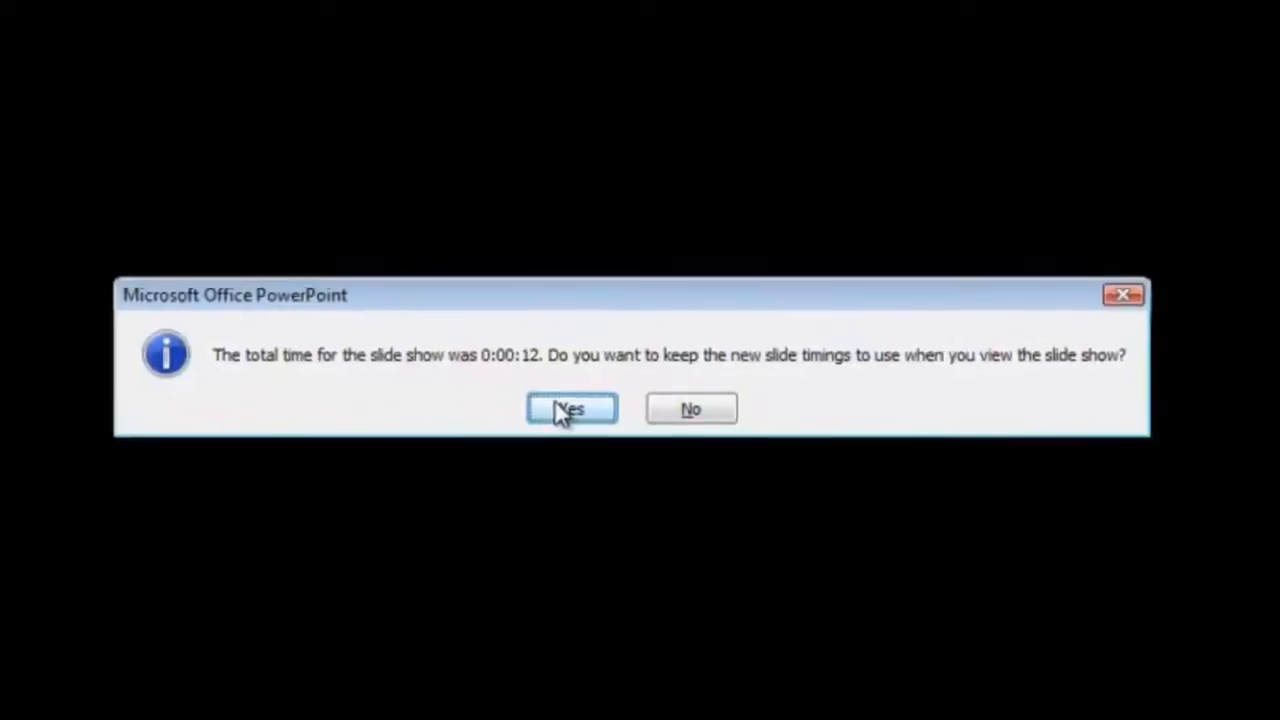
left_click(570, 408)
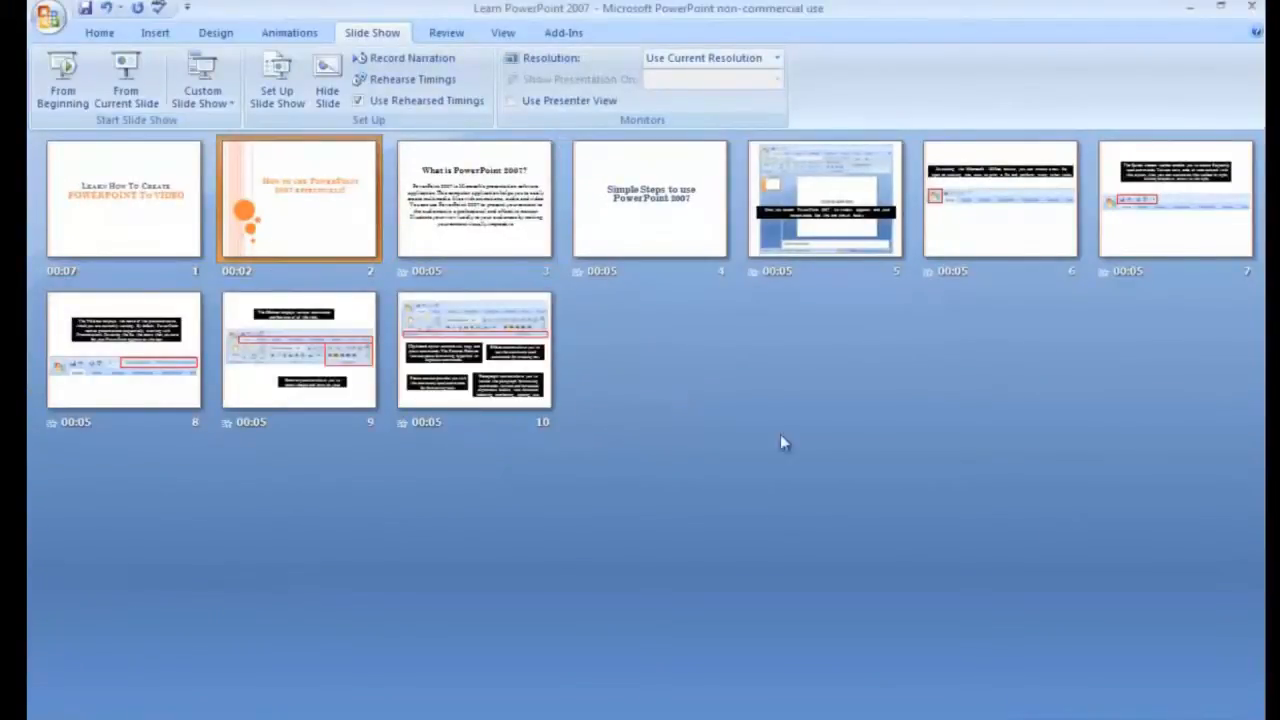
mouse_move(1100, 690)
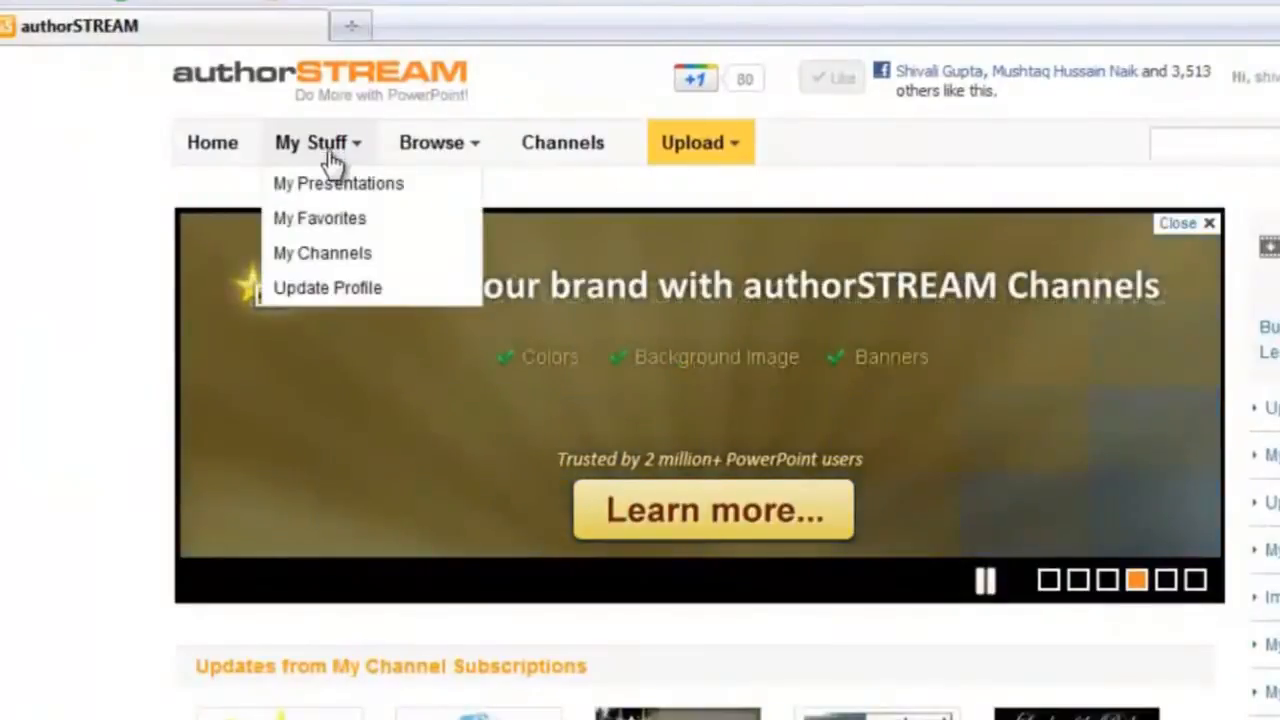
Step: From My Presentations, choose Convert to Video for the Learn PowerPoint 2007 presentation
left_click(338, 184)
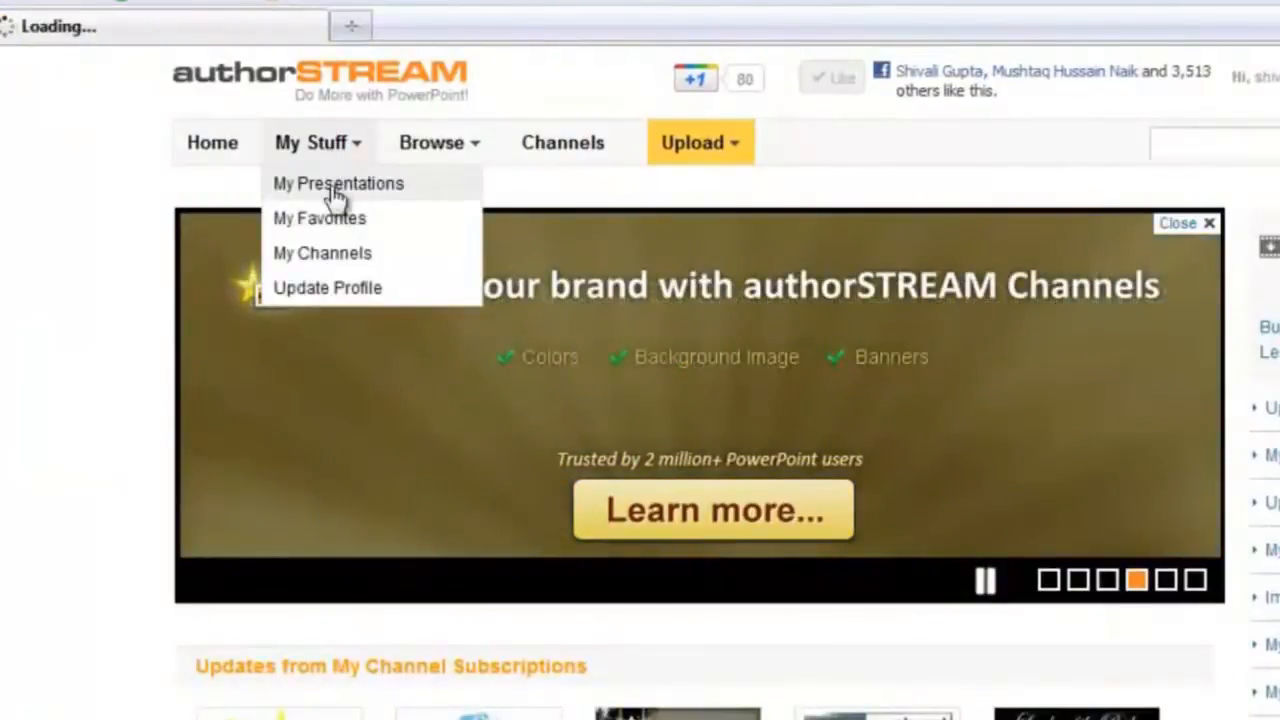
left_click(338, 184)
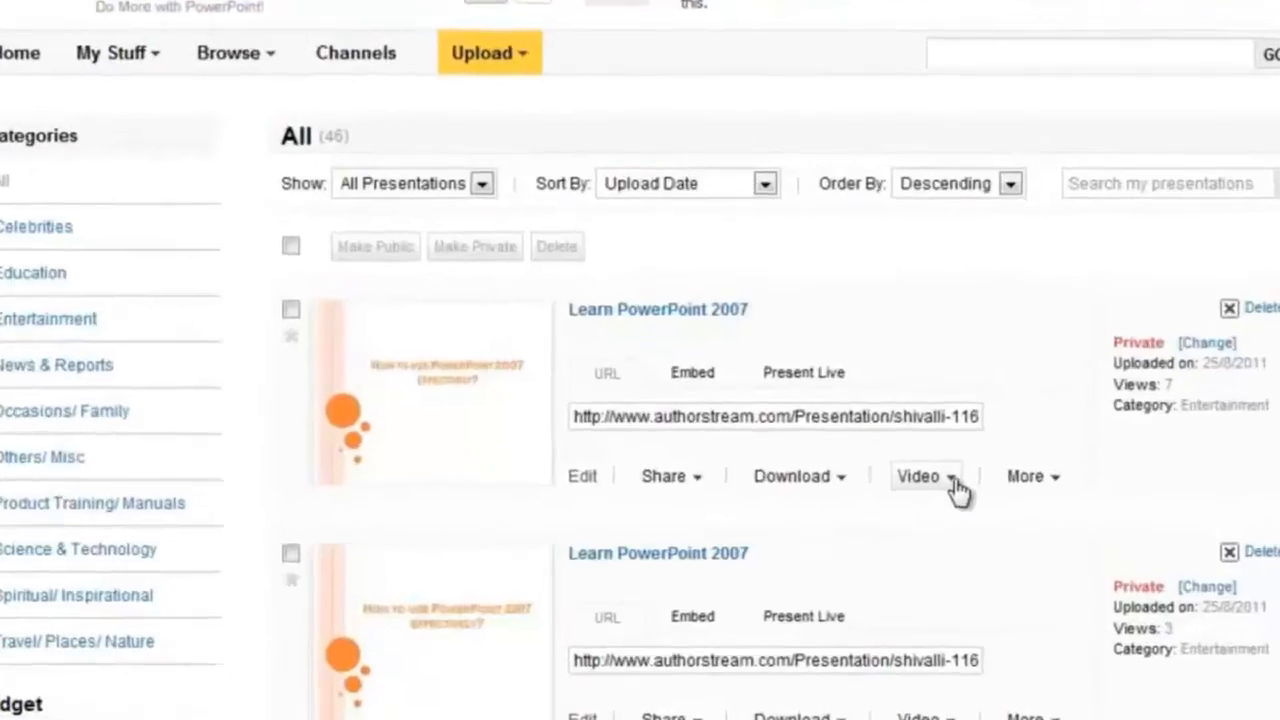
left_click(916, 476)
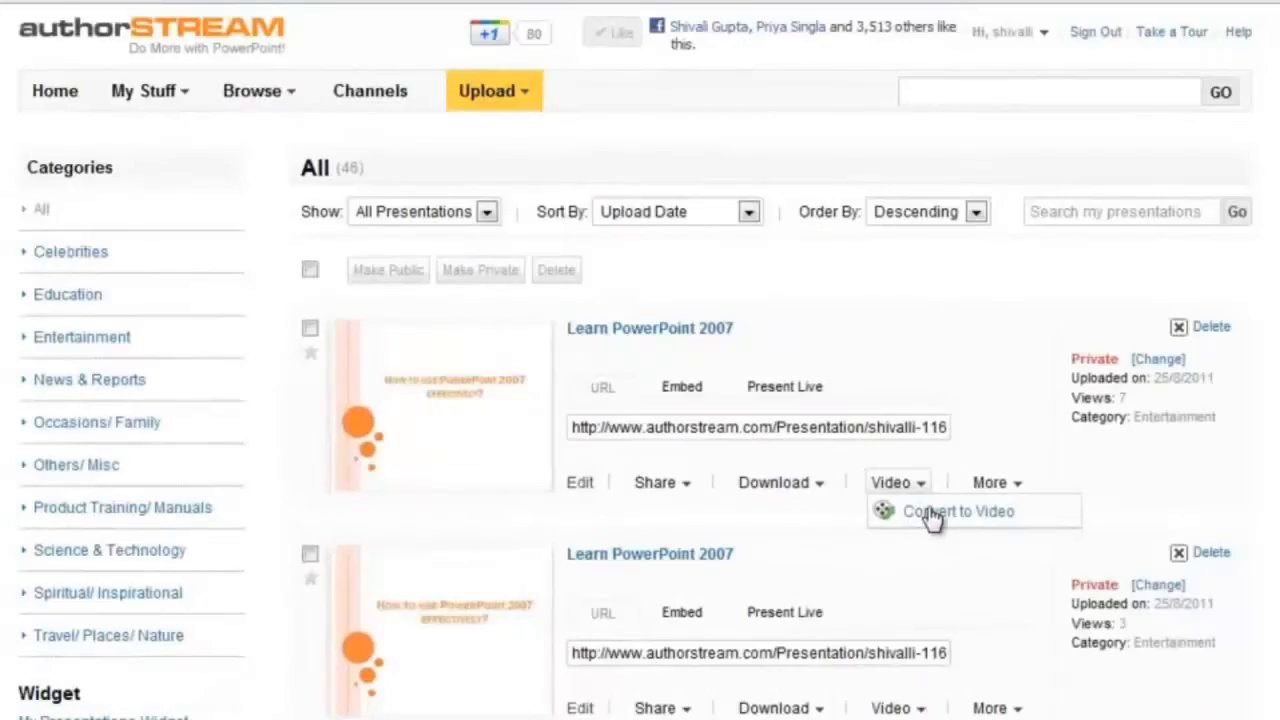
left_click(956, 512)
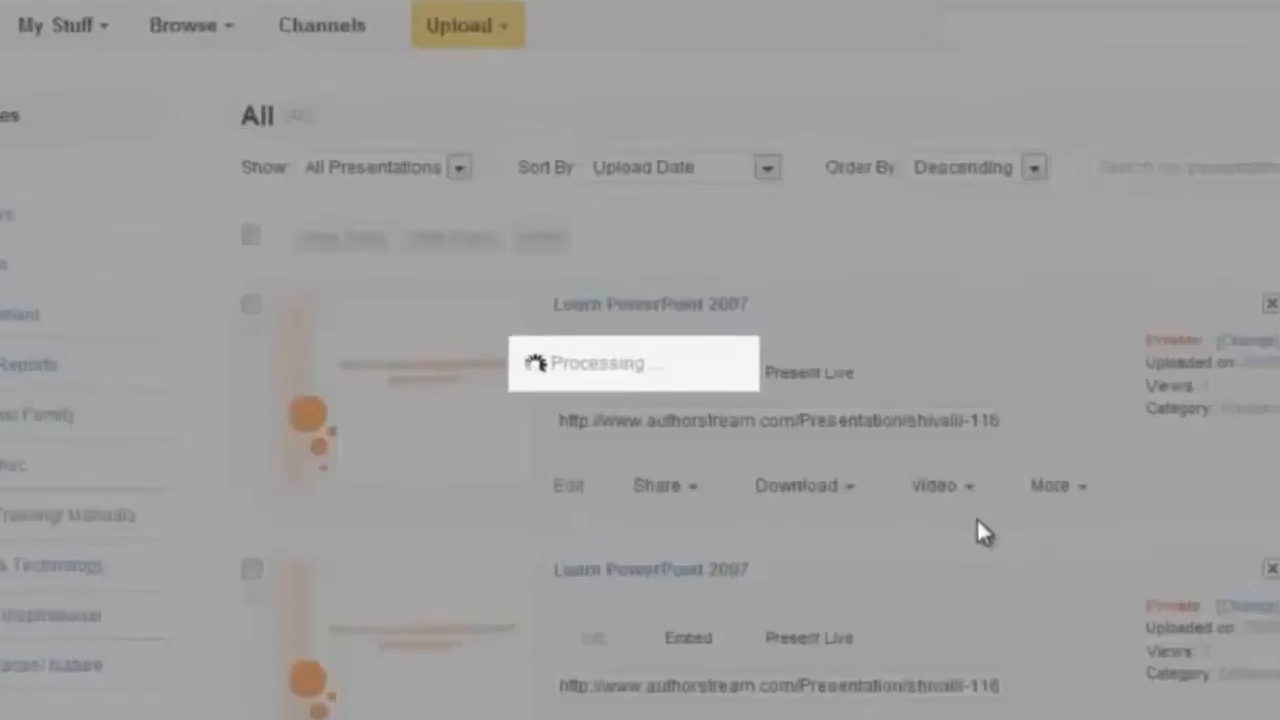
Step: Choose no watermark, Web platform, FLV output, 2x zoom, and allow viewer downloads
left_click(936, 486)
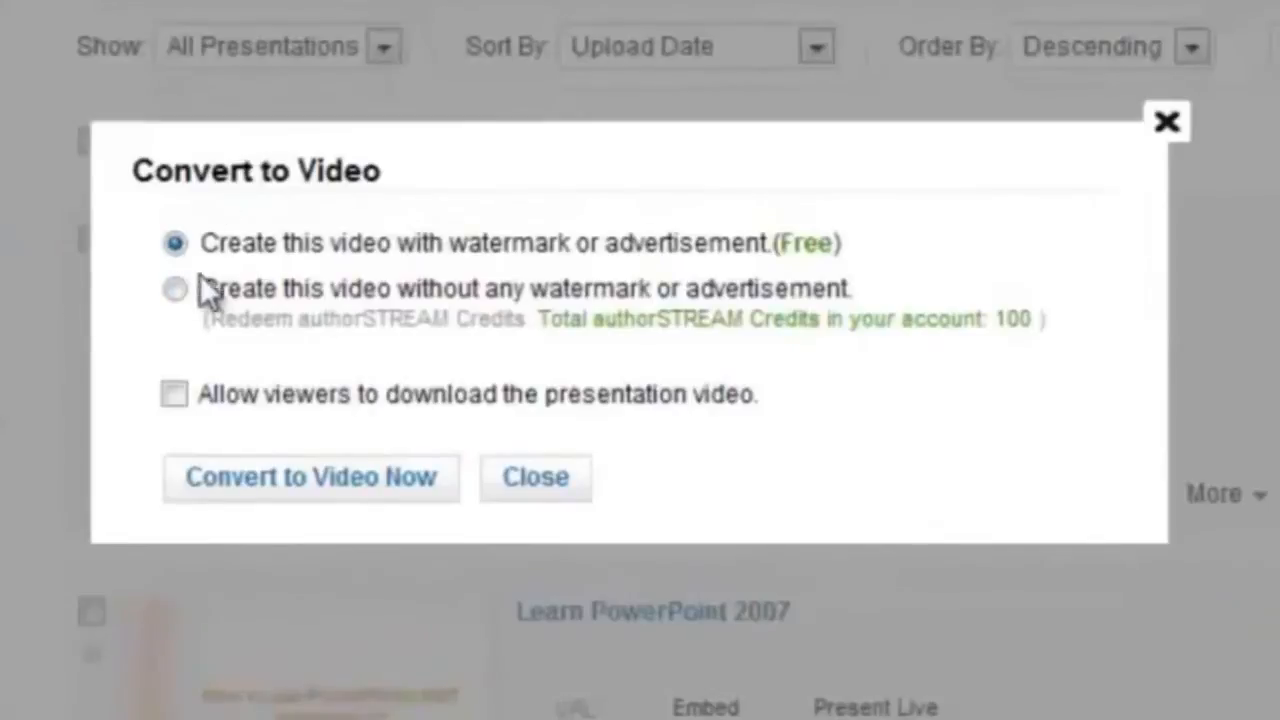
mouse_move(444, 284)
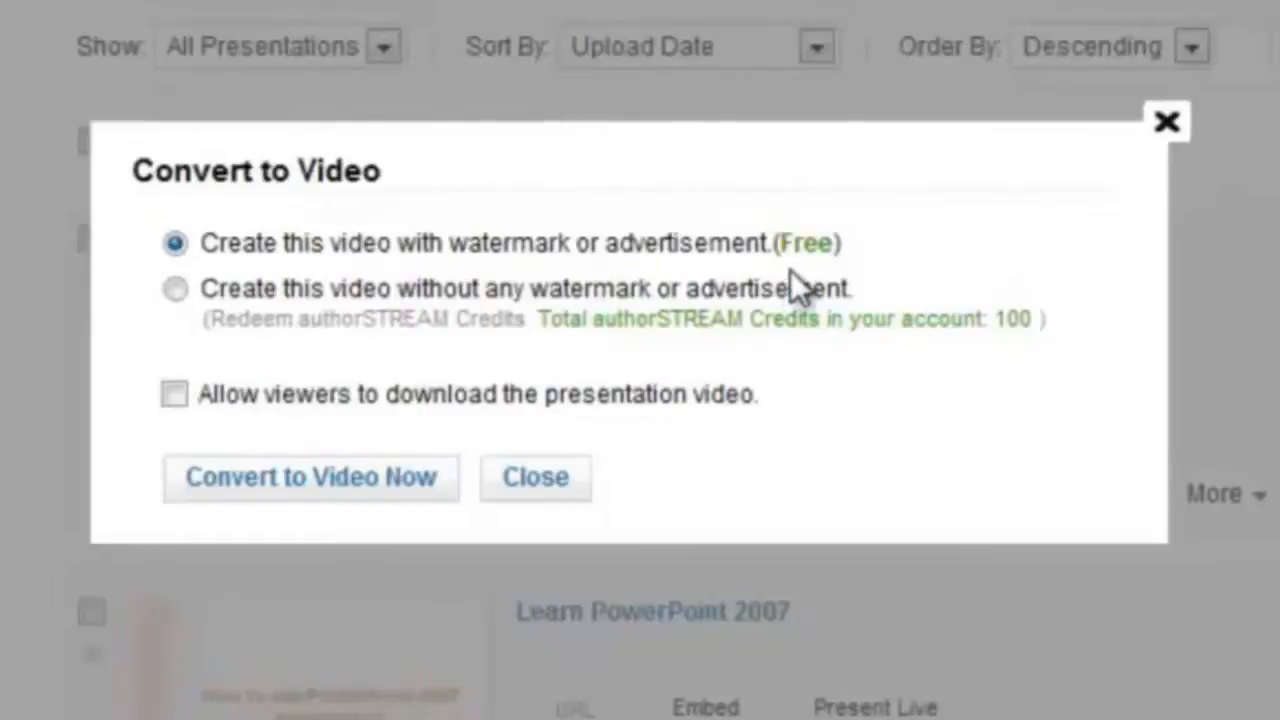
mouse_move(204, 320)
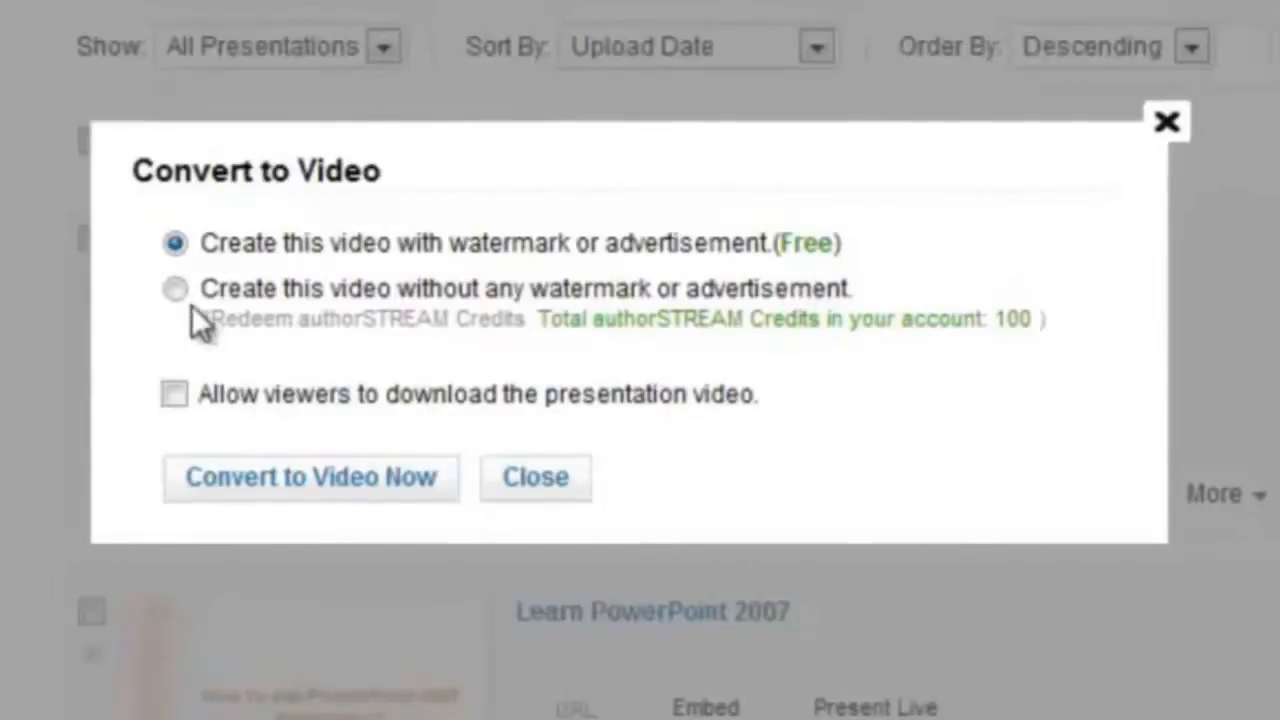
left_click(176, 288)
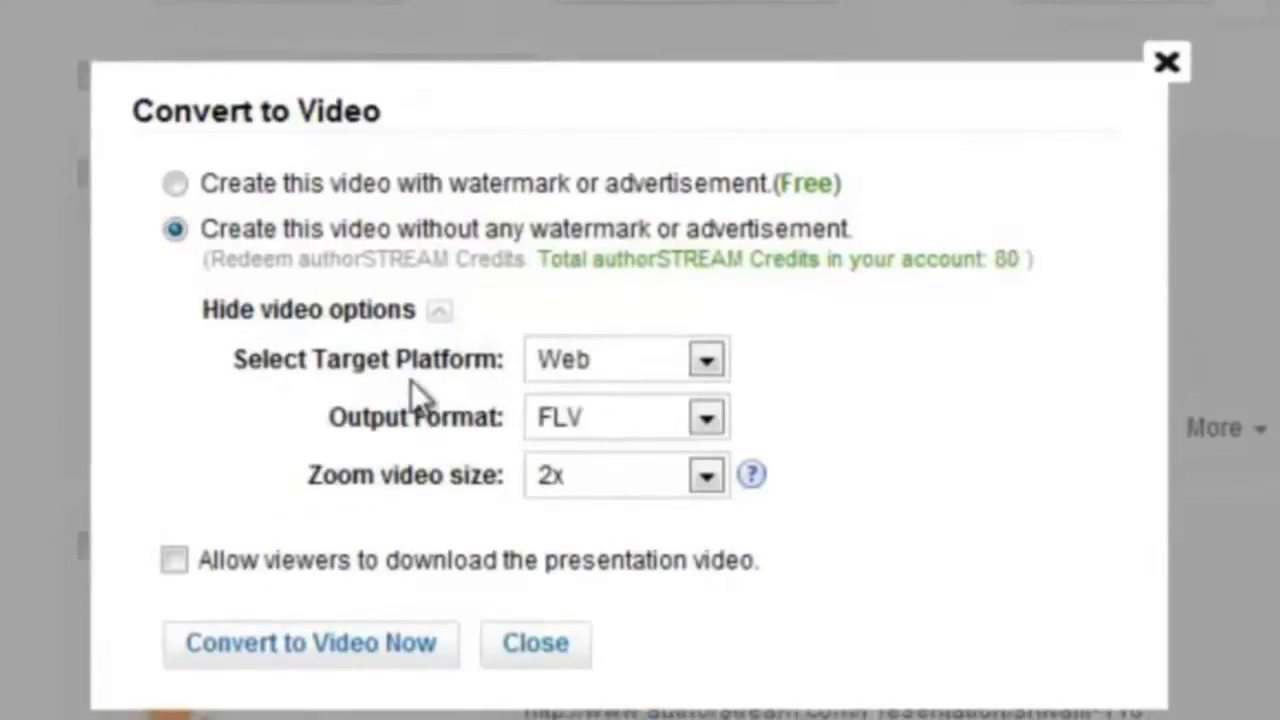
mouse_move(576, 404)
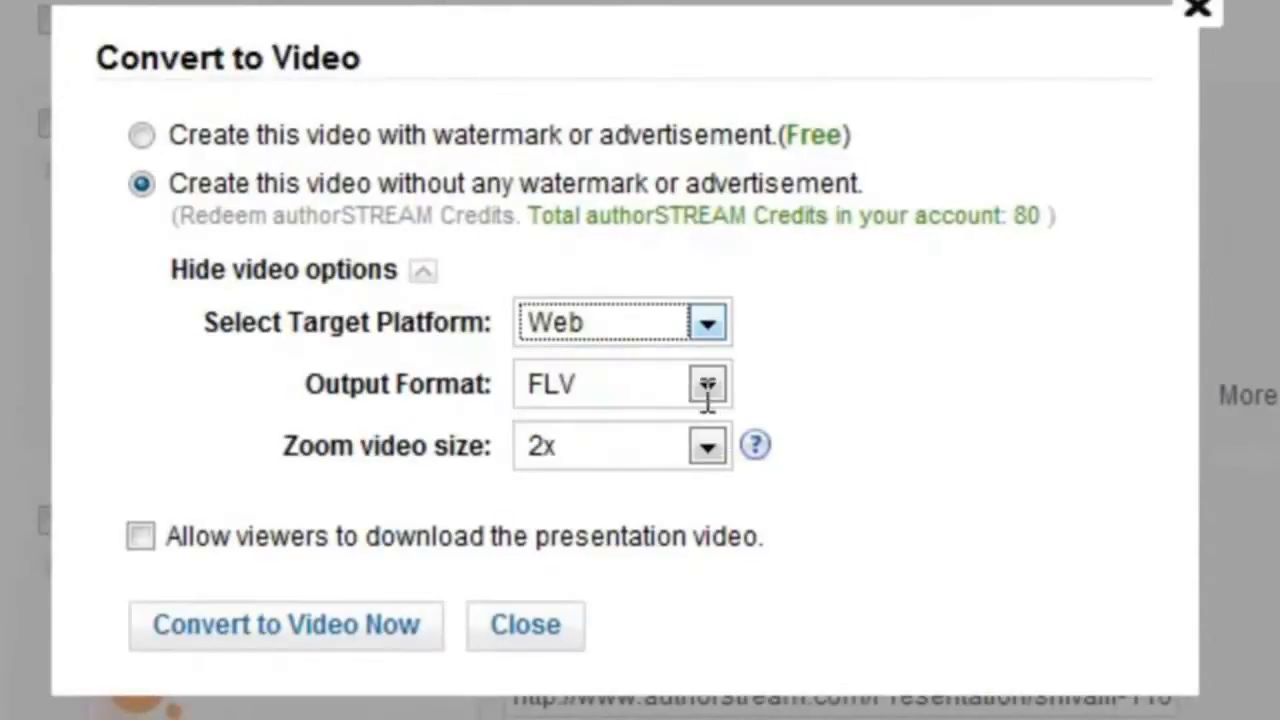
left_click(706, 384)
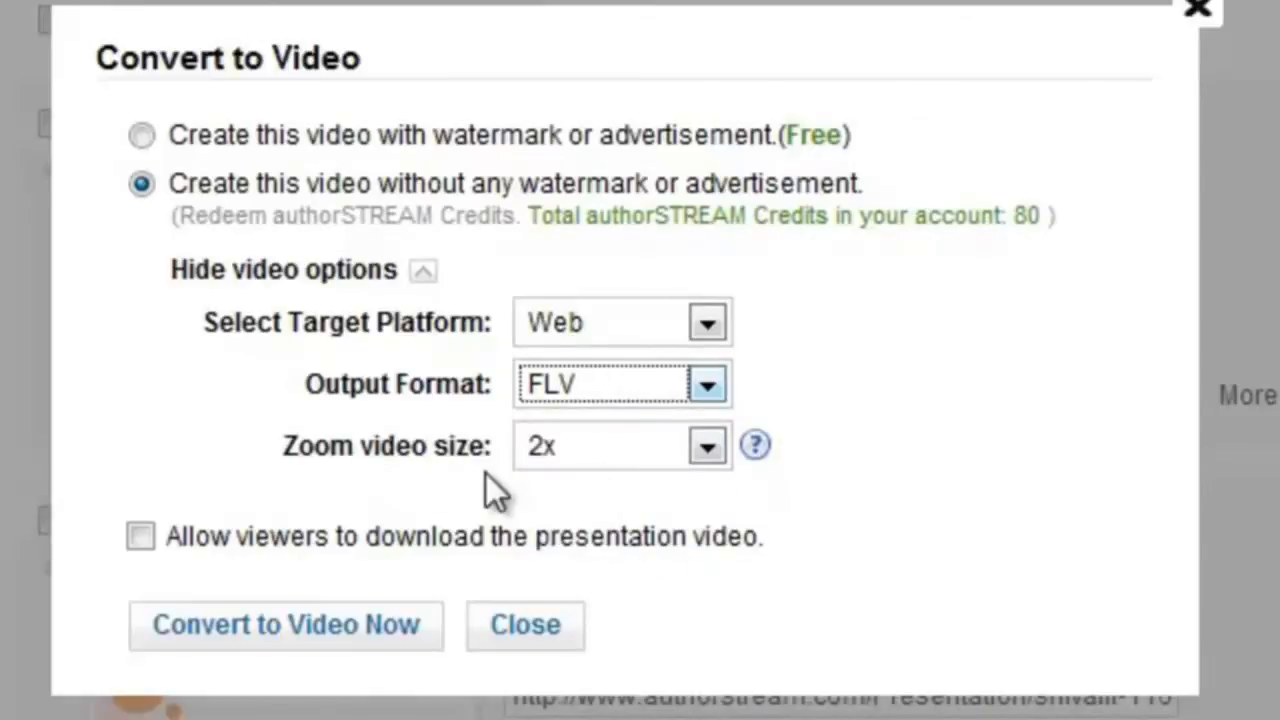
mouse_move(704, 460)
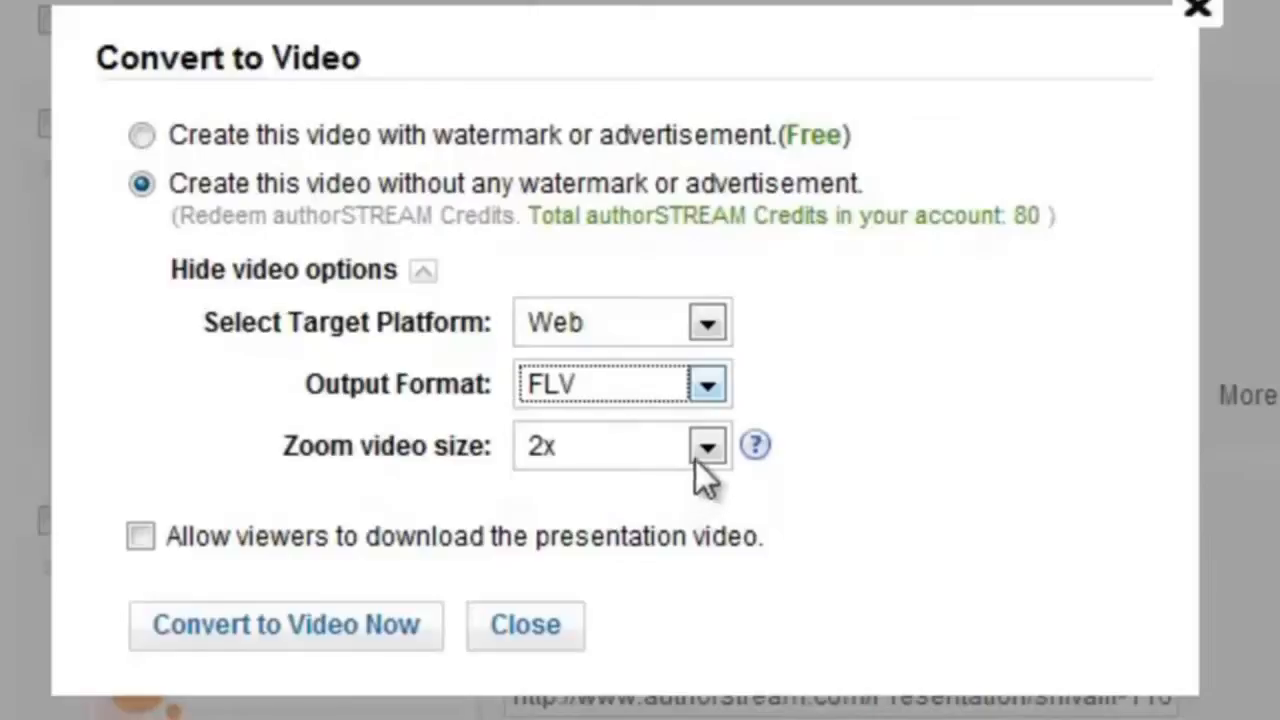
left_click(708, 446)
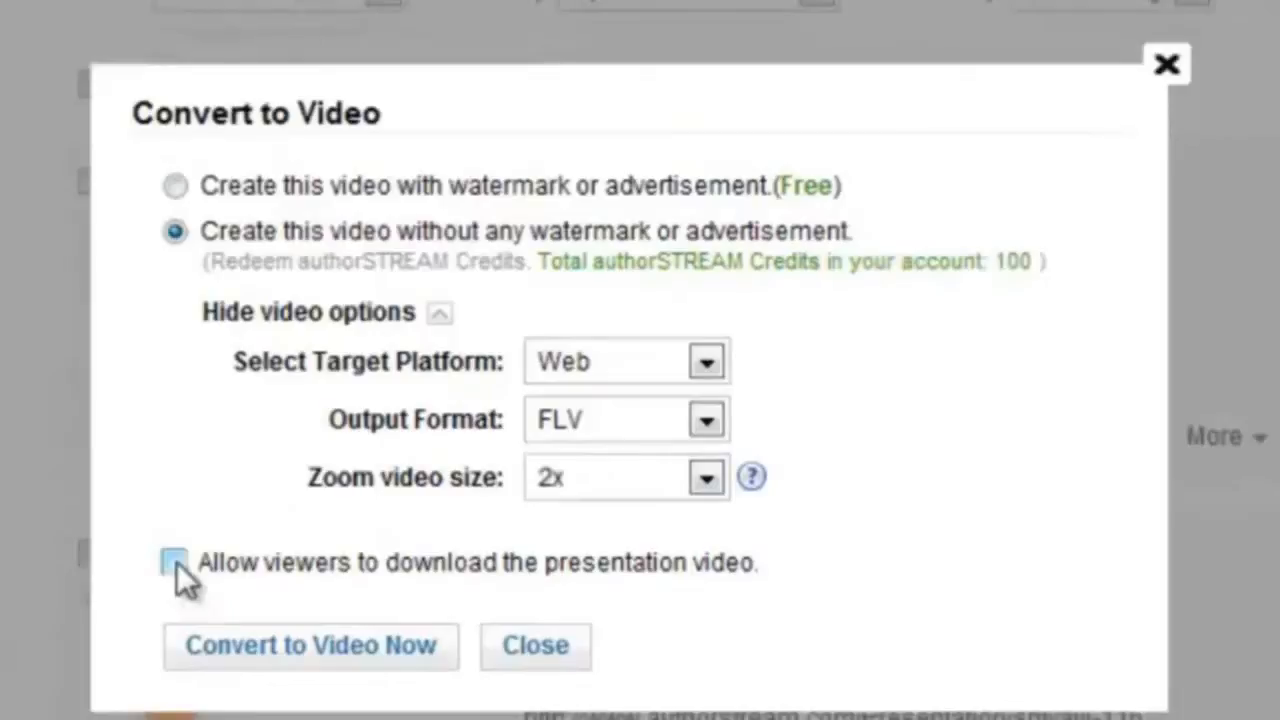
left_click(174, 562)
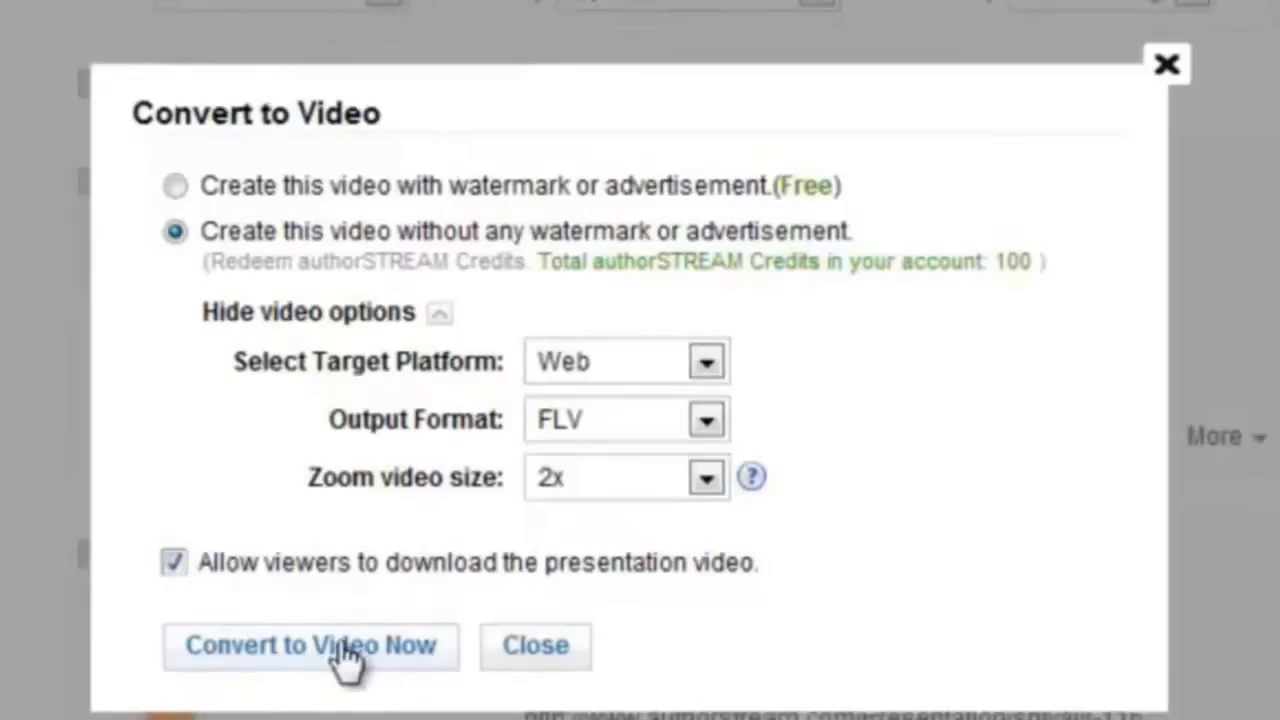
Step: Confirm Convert to Video Now and acknowledge the conversion confirmation message
left_click(310, 644)
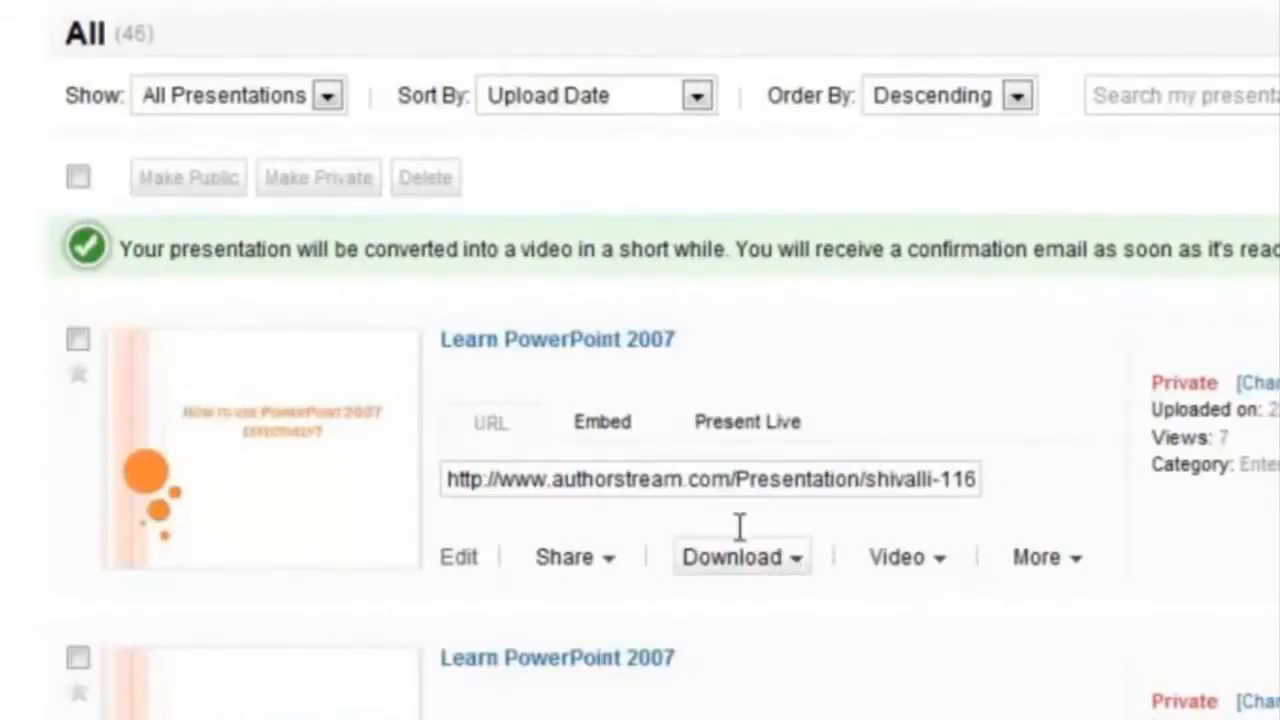
mouse_move(596, 284)
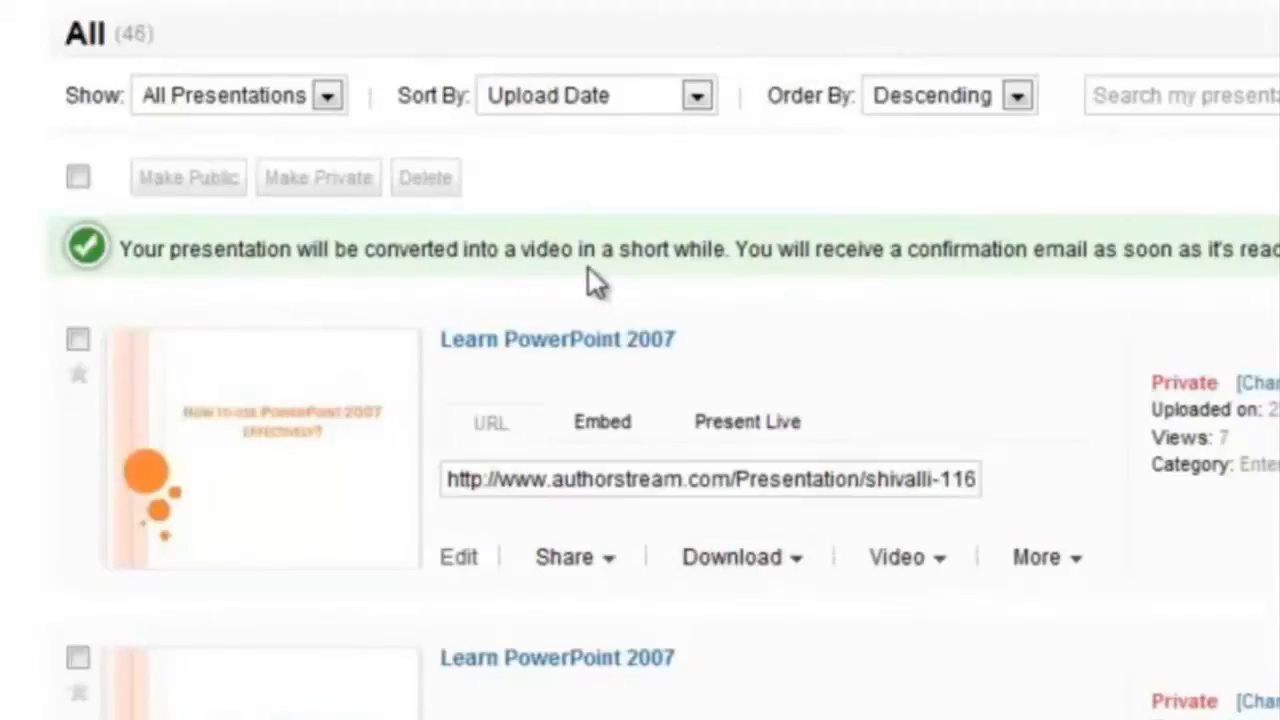
mouse_move(736, 284)
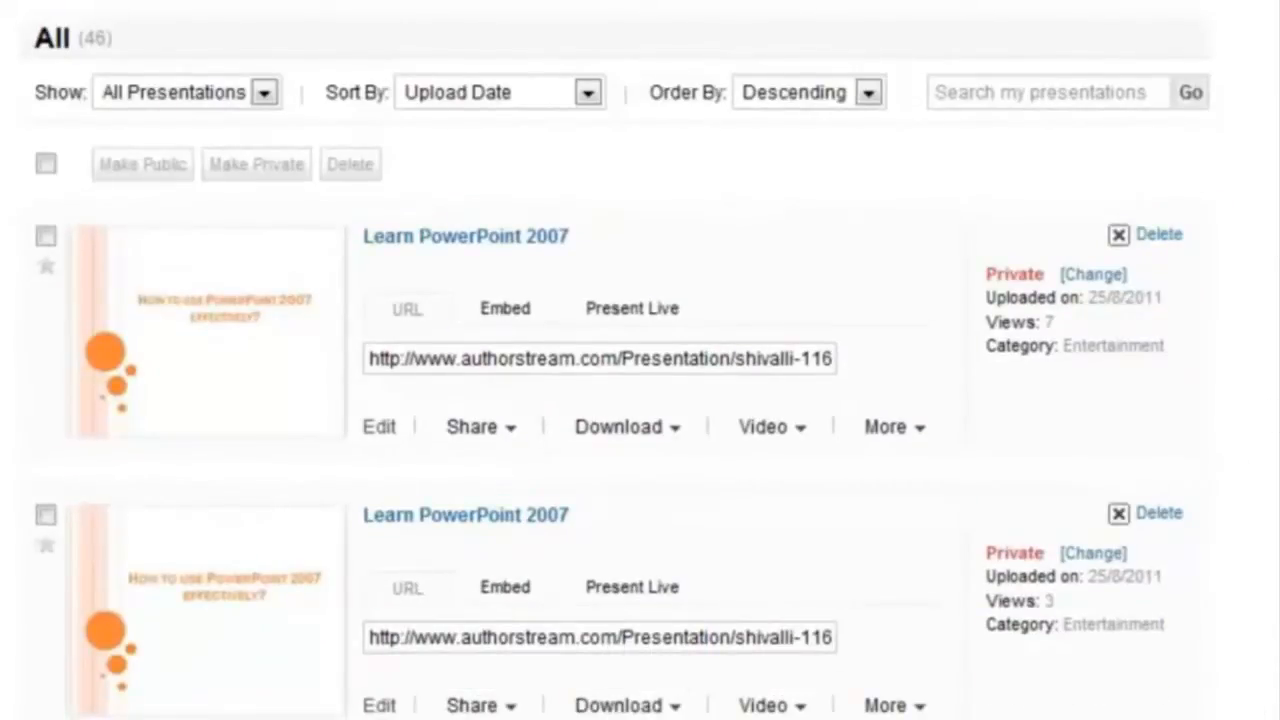
left_click(770, 426)
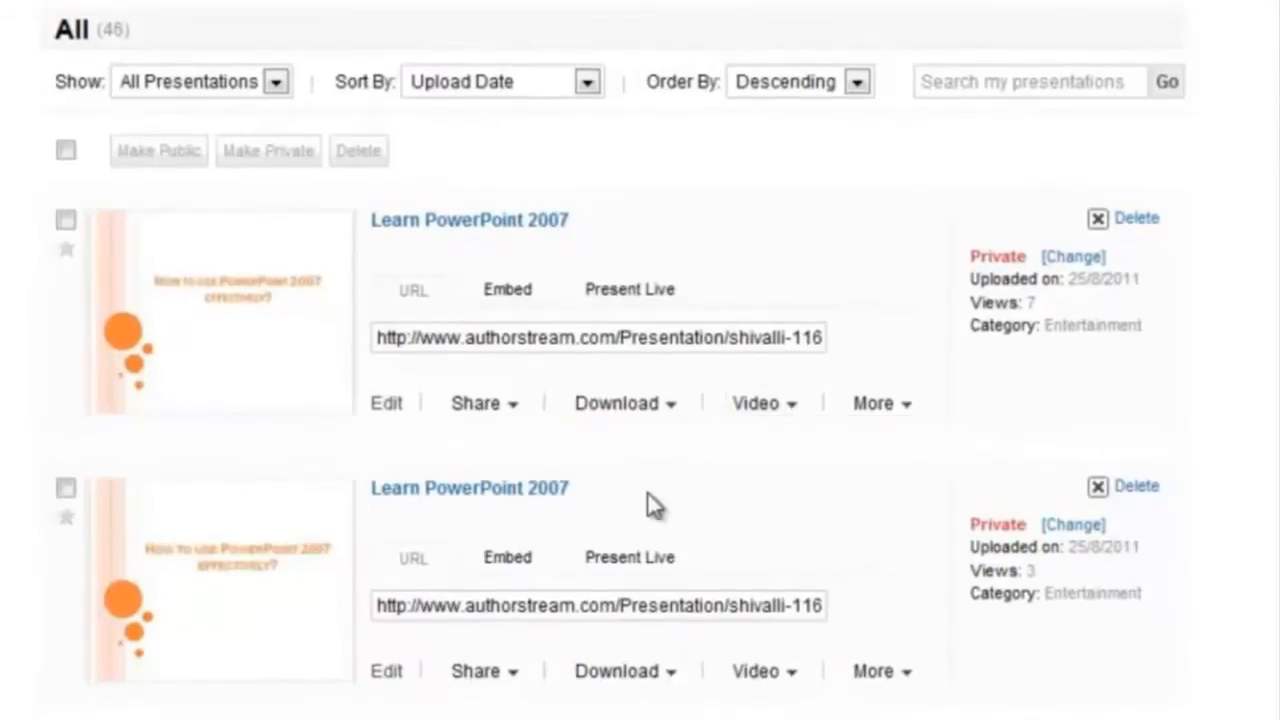
left_click(616, 402)
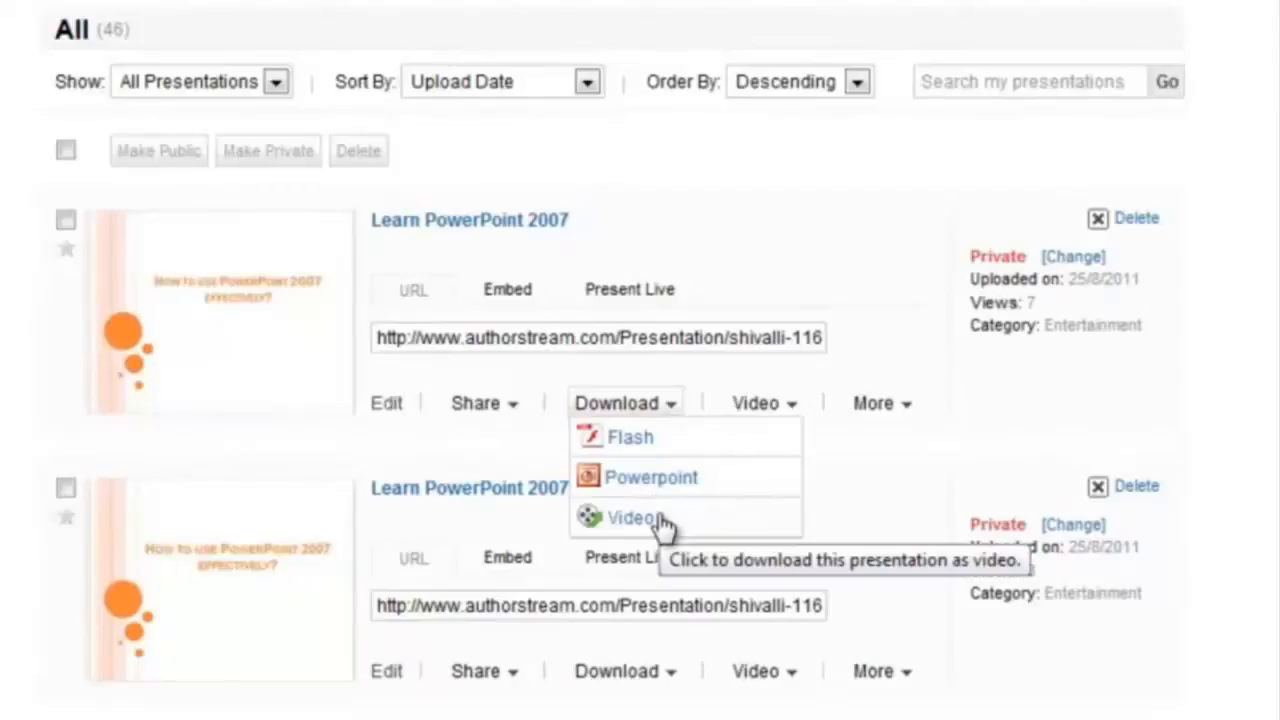
right_click(630, 518)
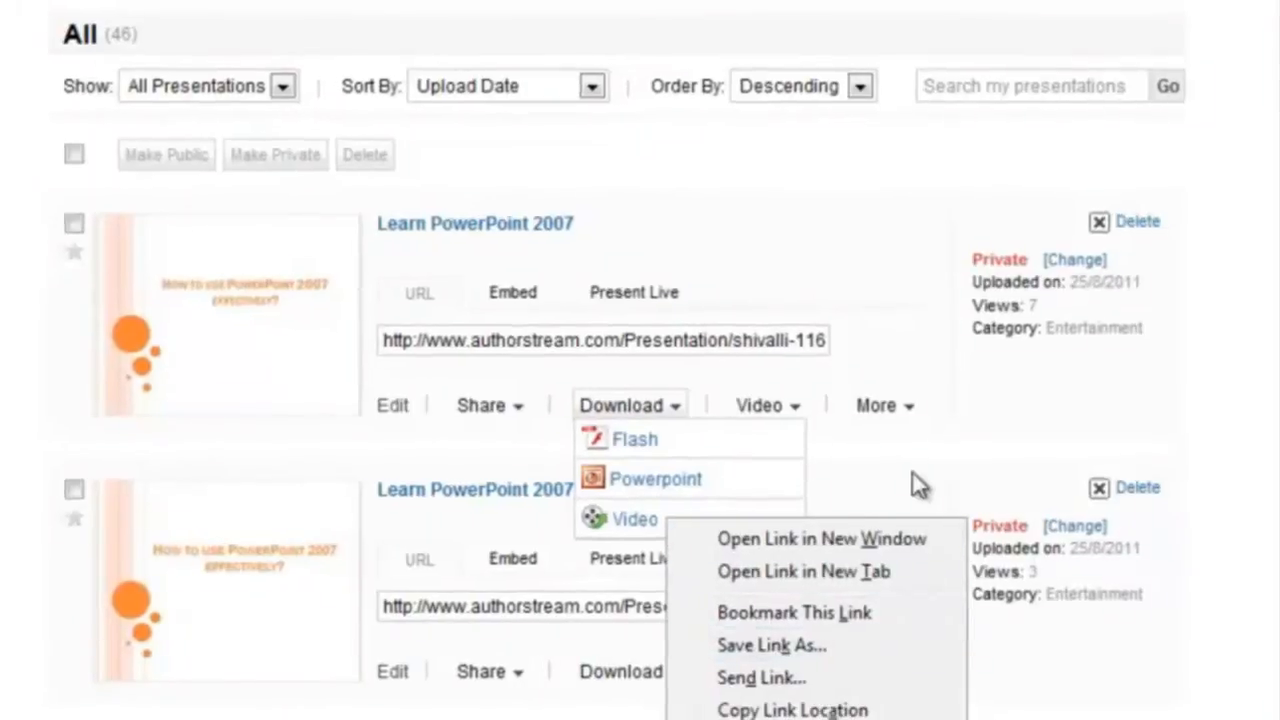
left_click(820, 442)
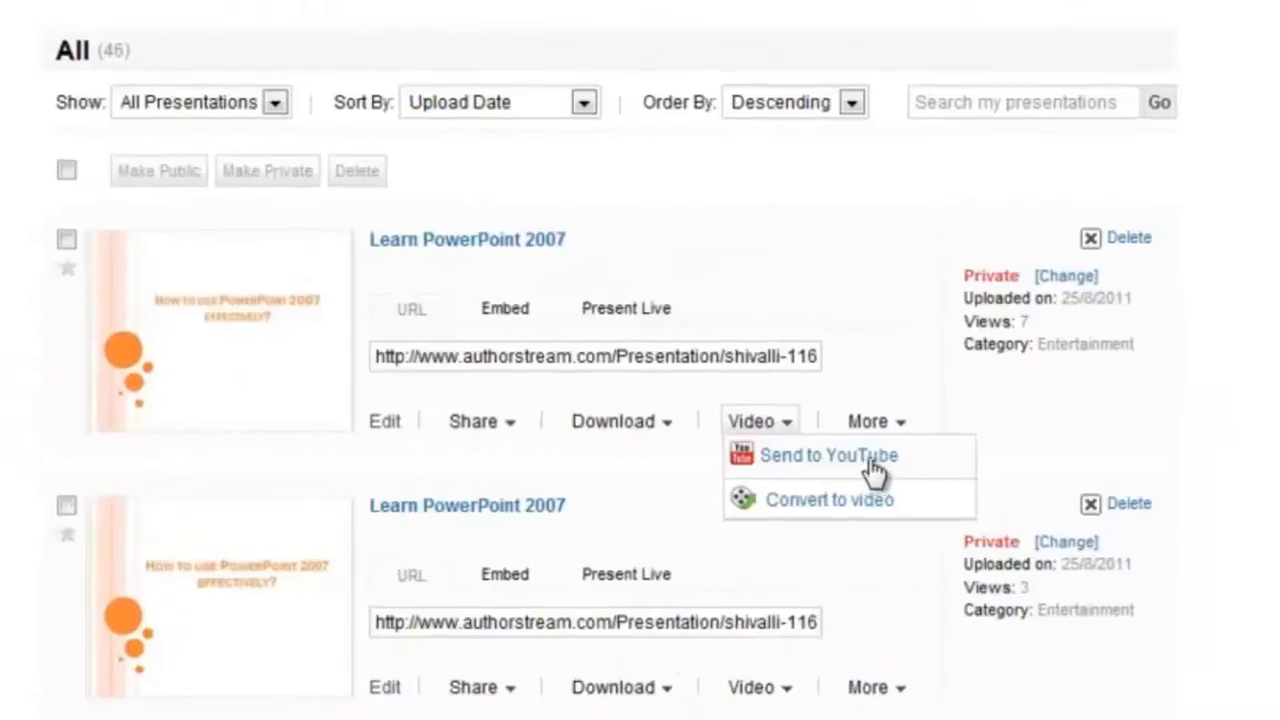
Step: Send the converted video to YouTube and play Learn PowerPoint 2007 there
left_click(828, 456)
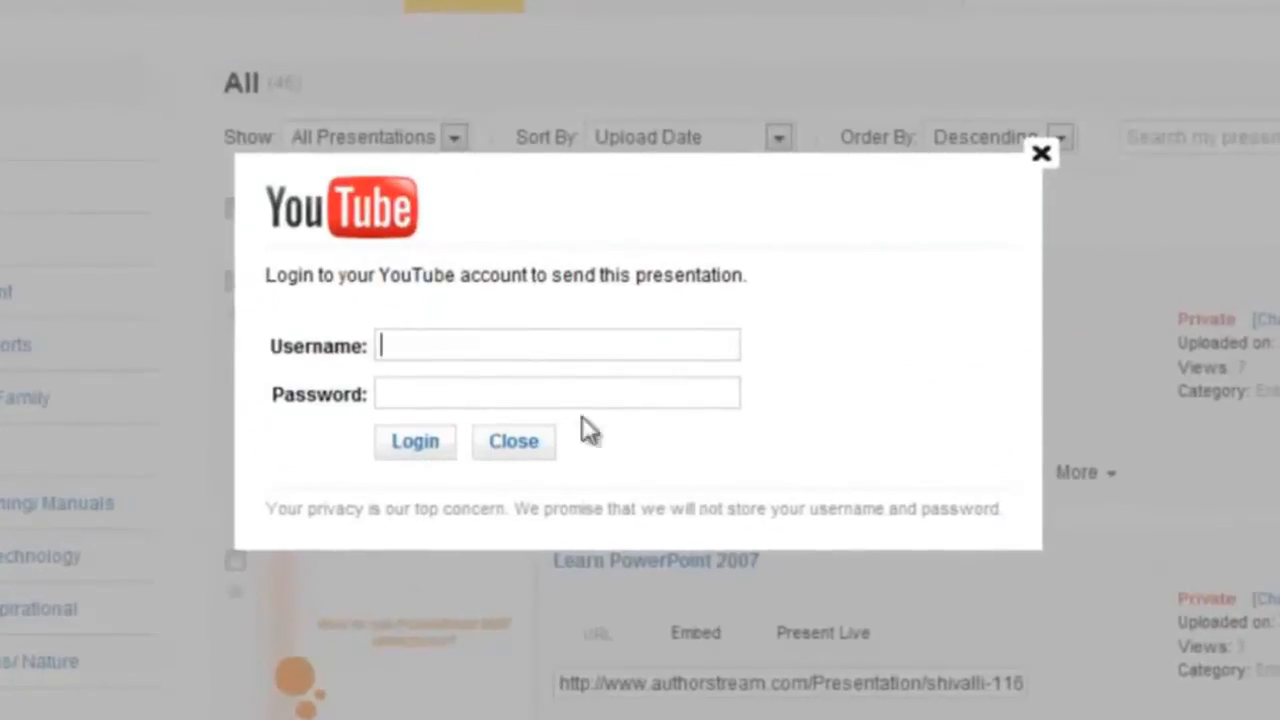
mouse_move(996, 460)
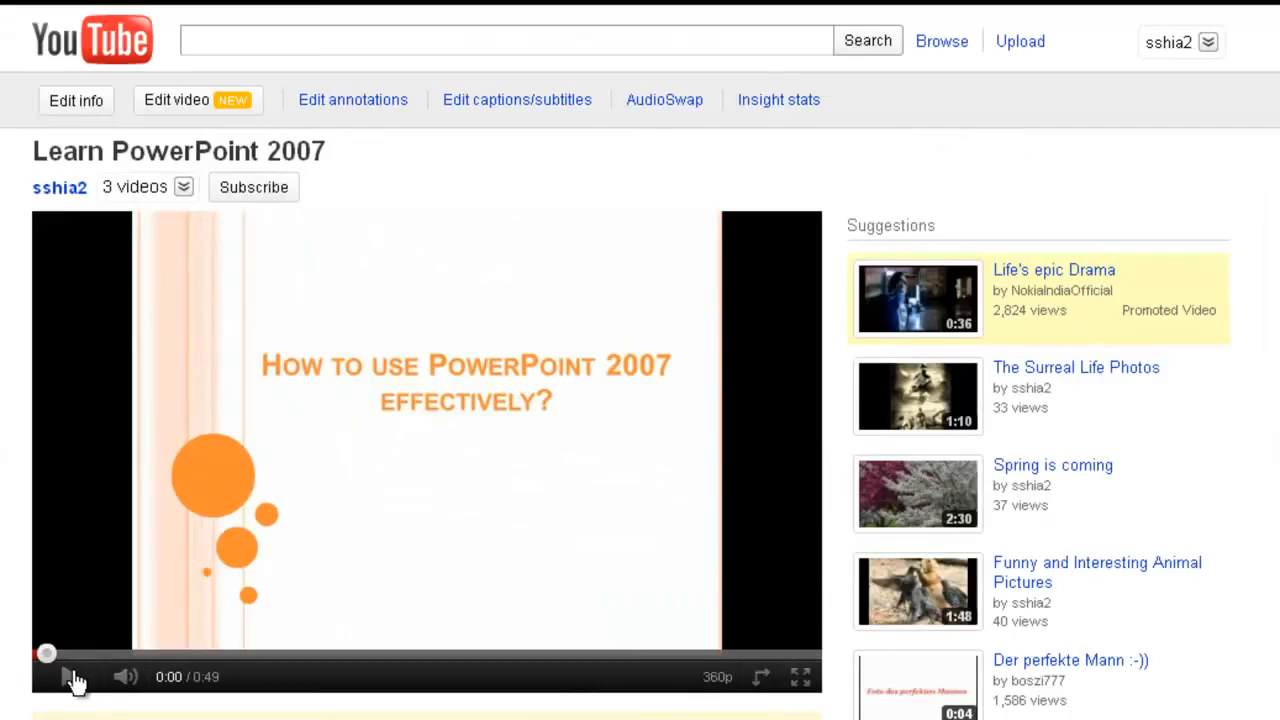
left_click(68, 676)
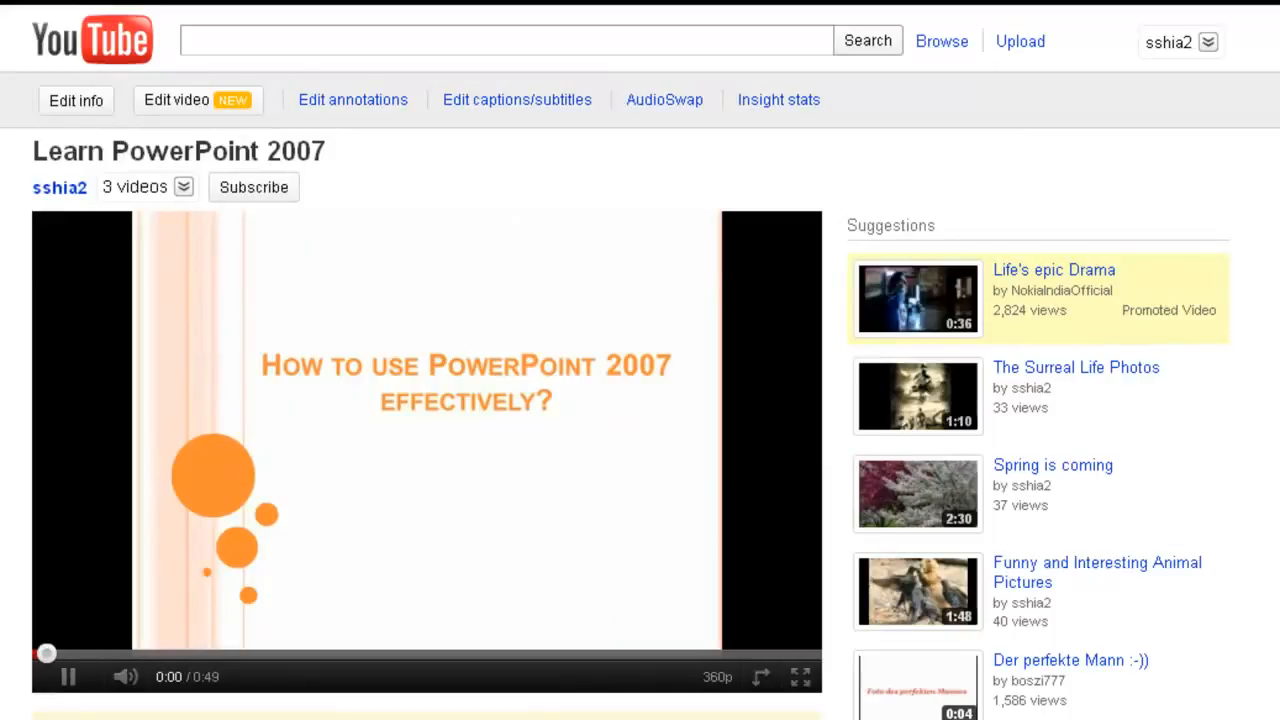